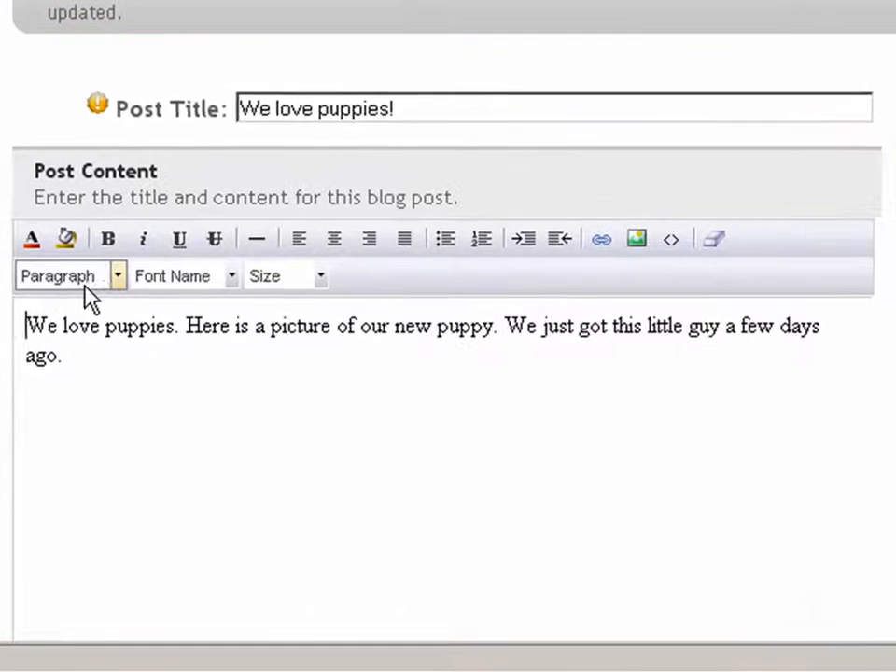
mouse_move(665, 231)
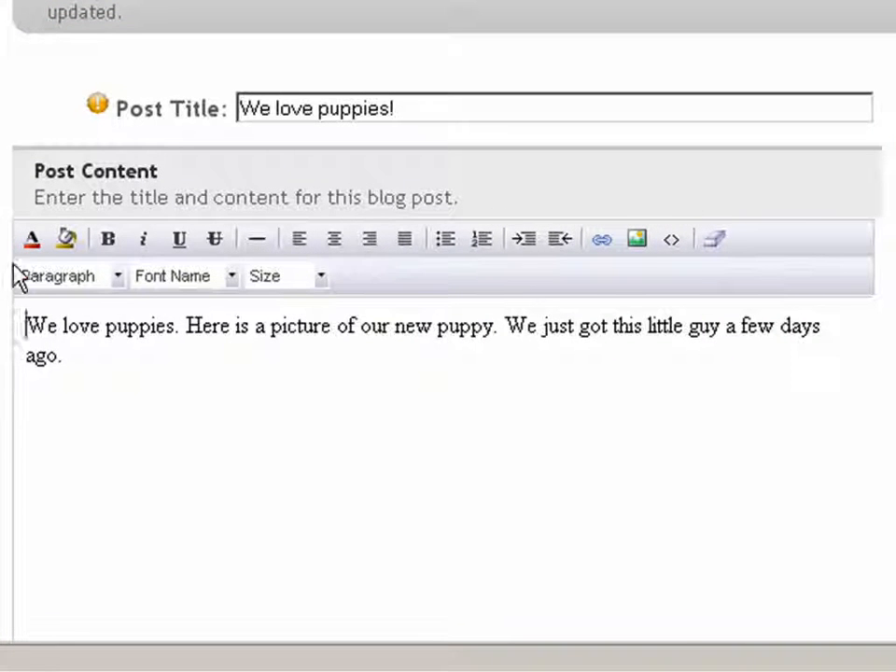
mouse_move(486, 295)
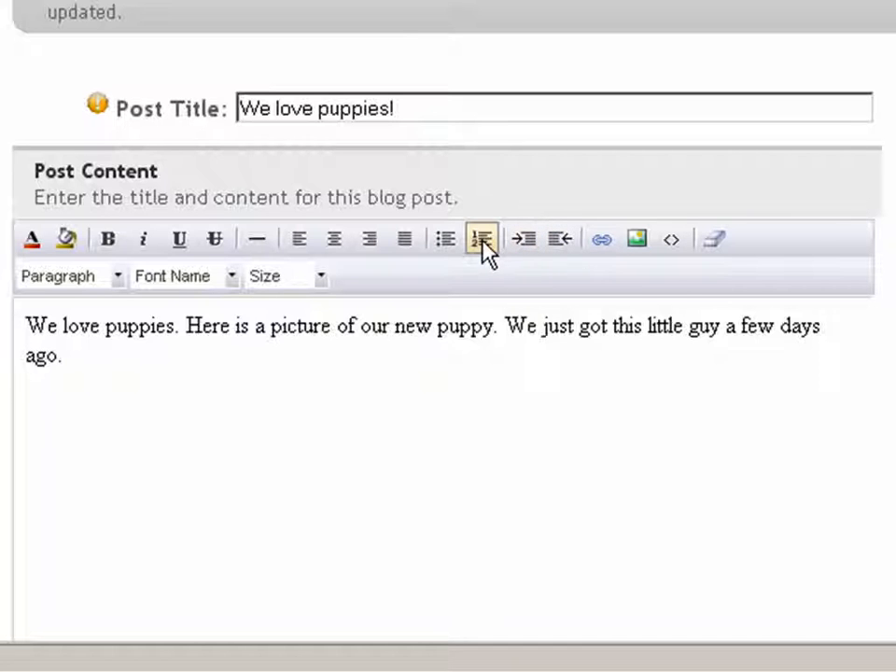
mouse_move(446, 239)
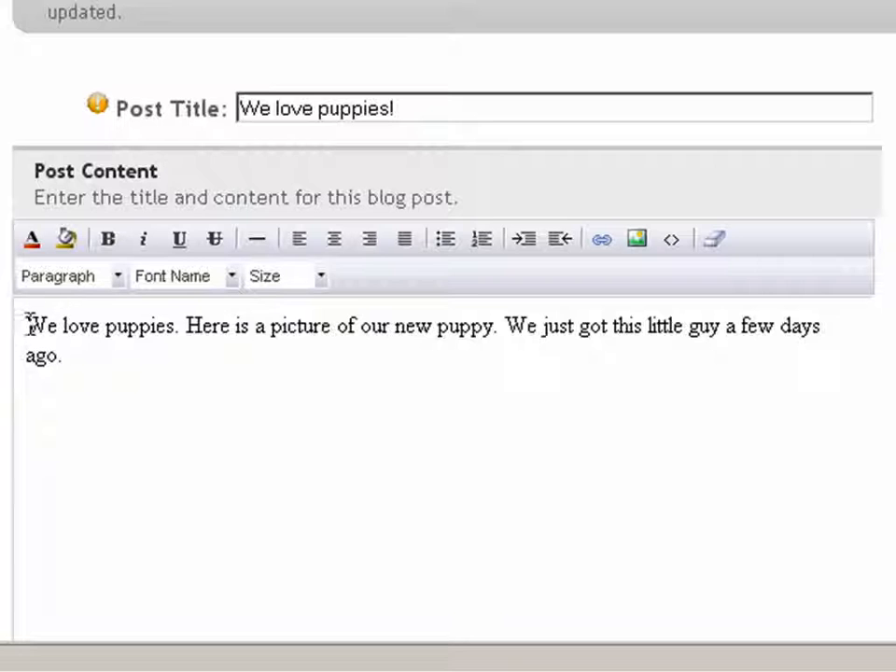
Place the insertion point at the start of the post and open the image dialog's Source list
click(299, 239)
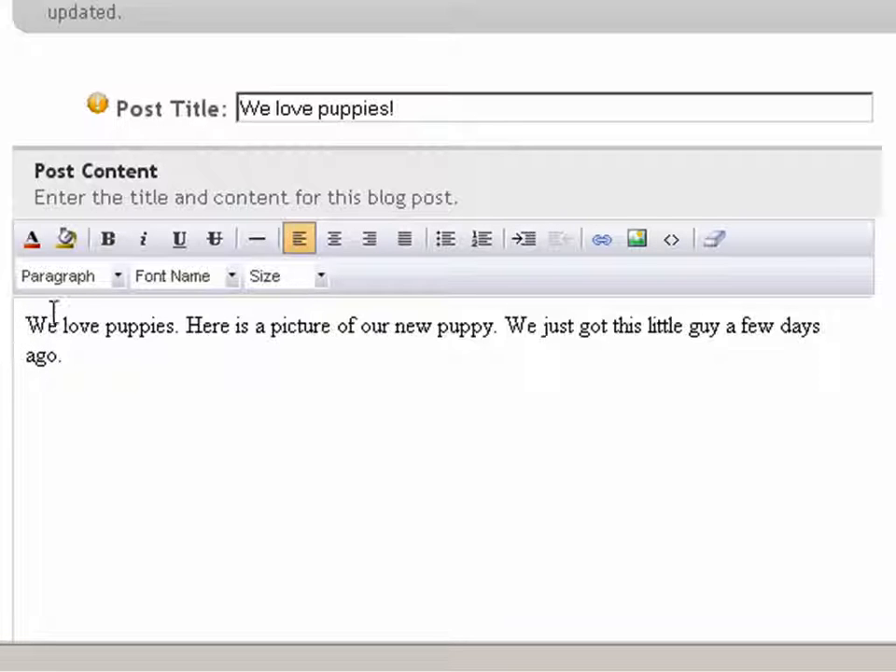
mouse_move(209, 333)
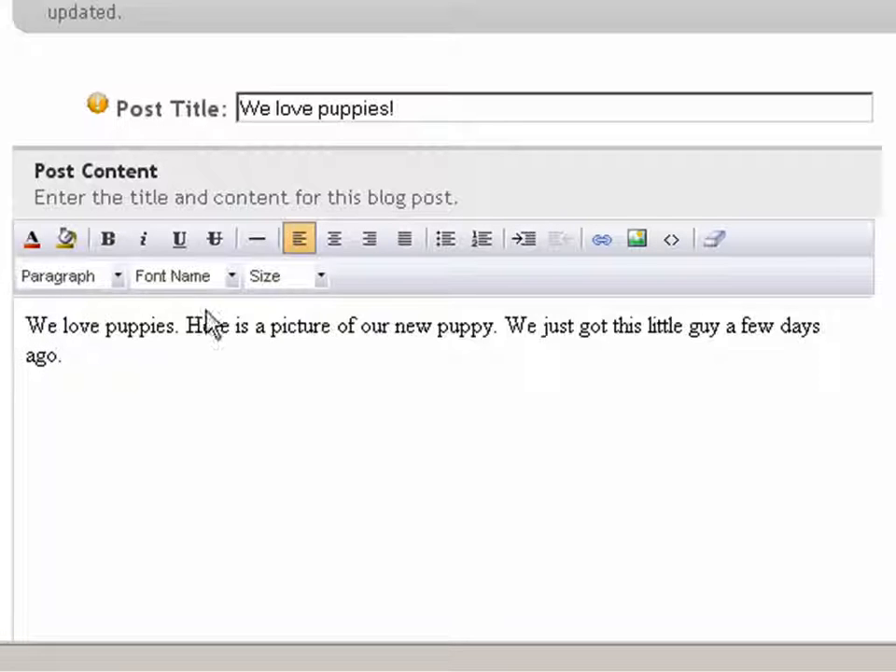
mouse_move(638, 239)
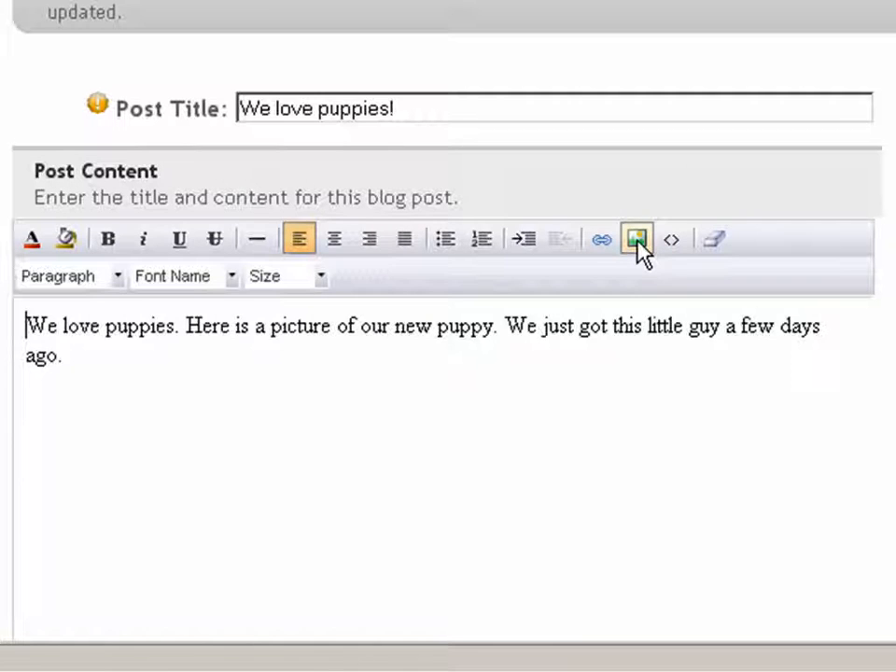
click(638, 239)
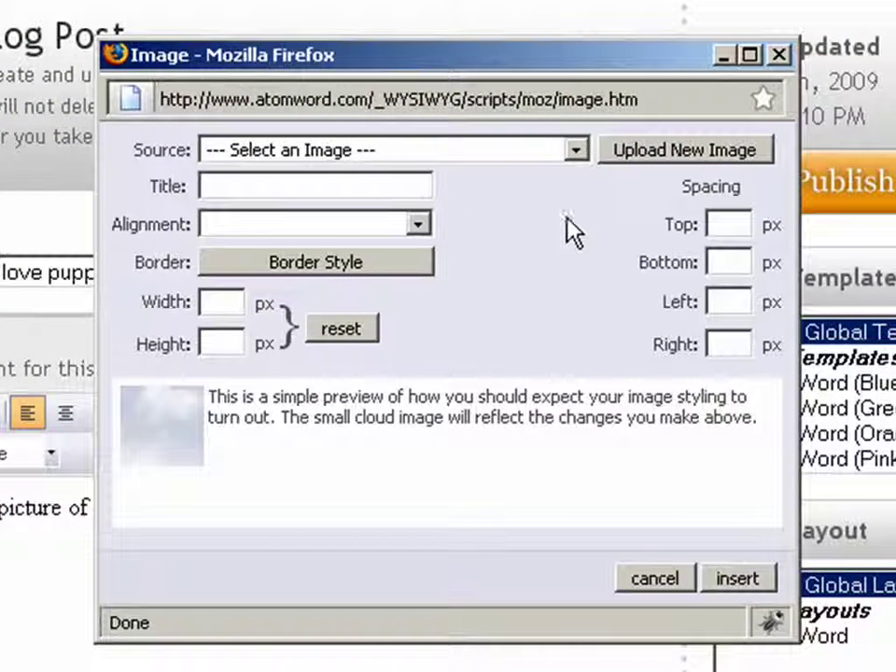
click(575, 149)
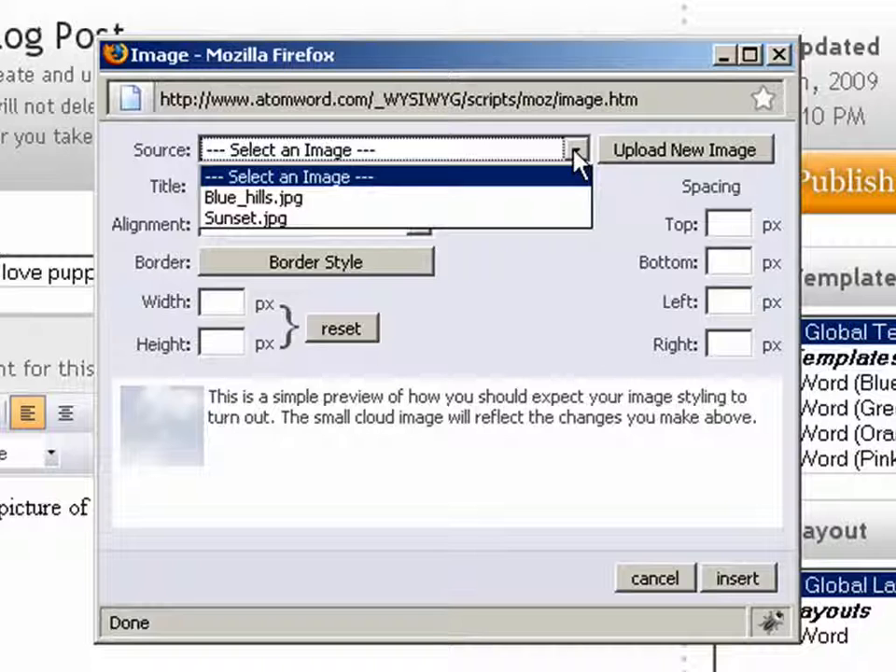
mouse_move(575, 190)
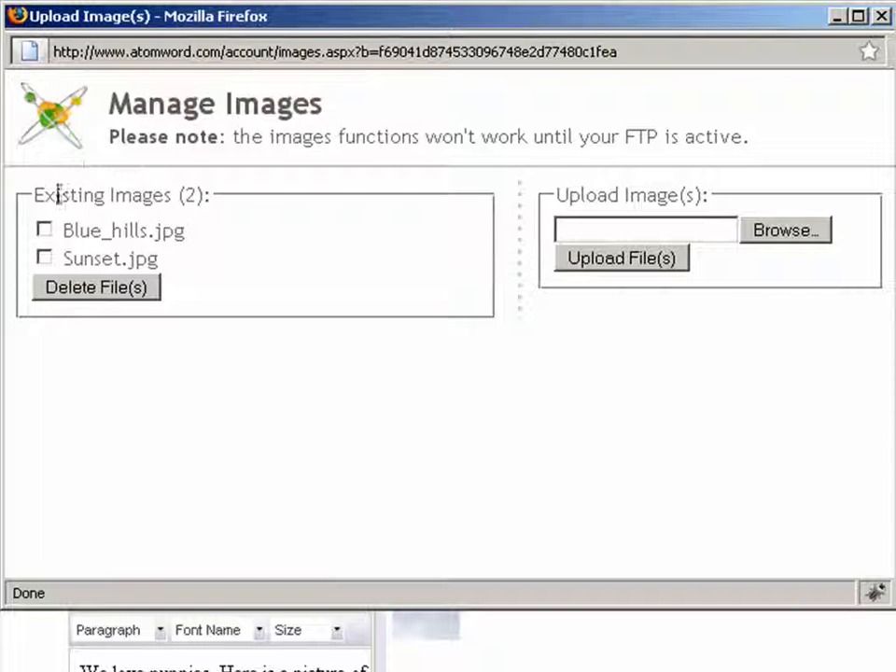
double_click(103, 196)
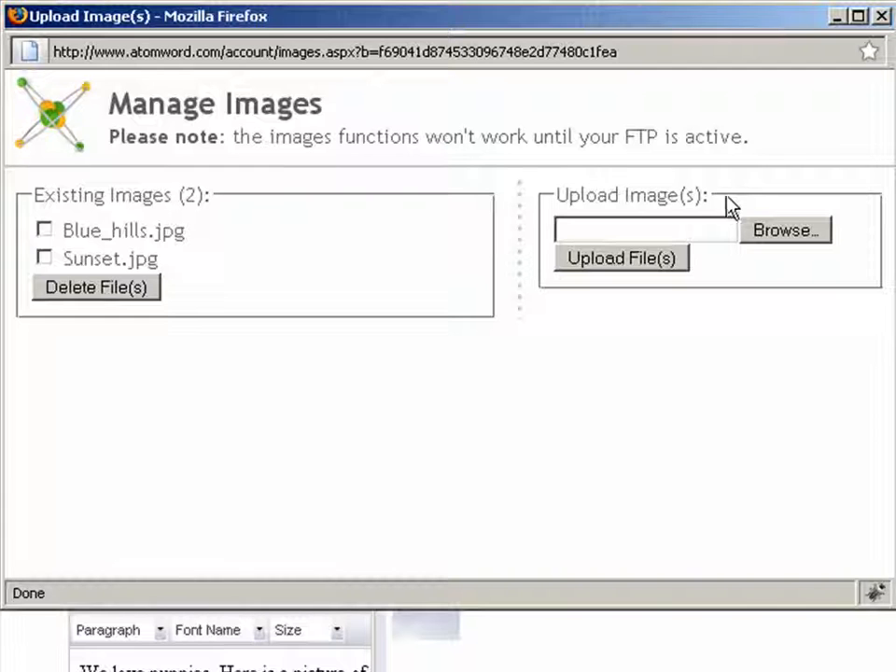
Browse to My Pictures and choose Puppy.jpg as the file to upload
click(785, 231)
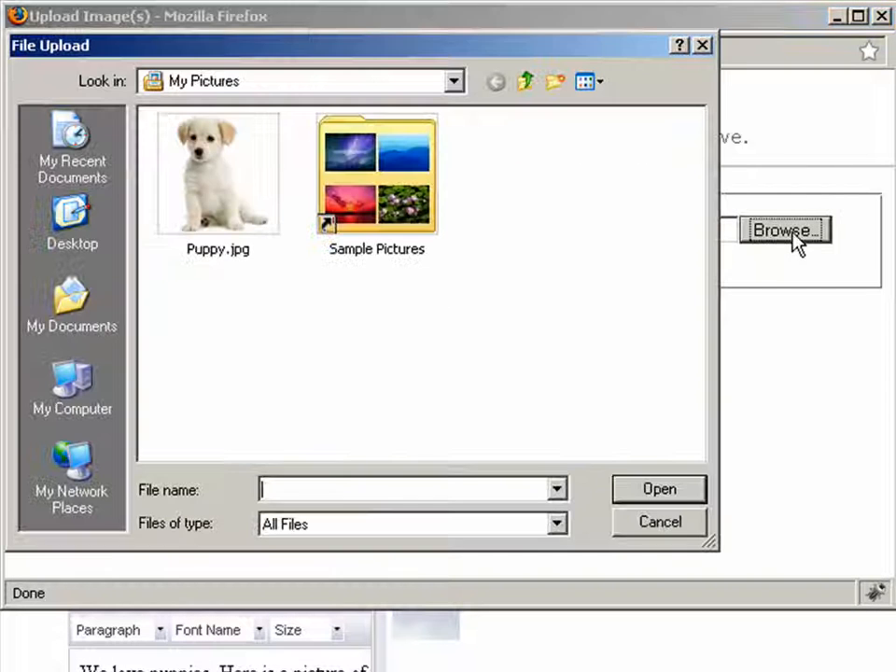
mouse_move(258, 280)
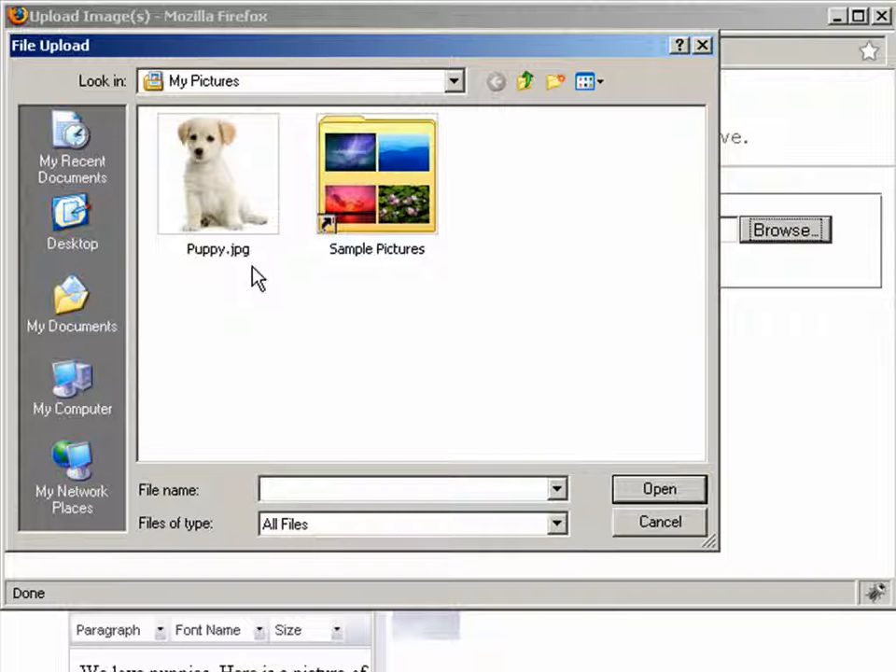
click(217, 172)
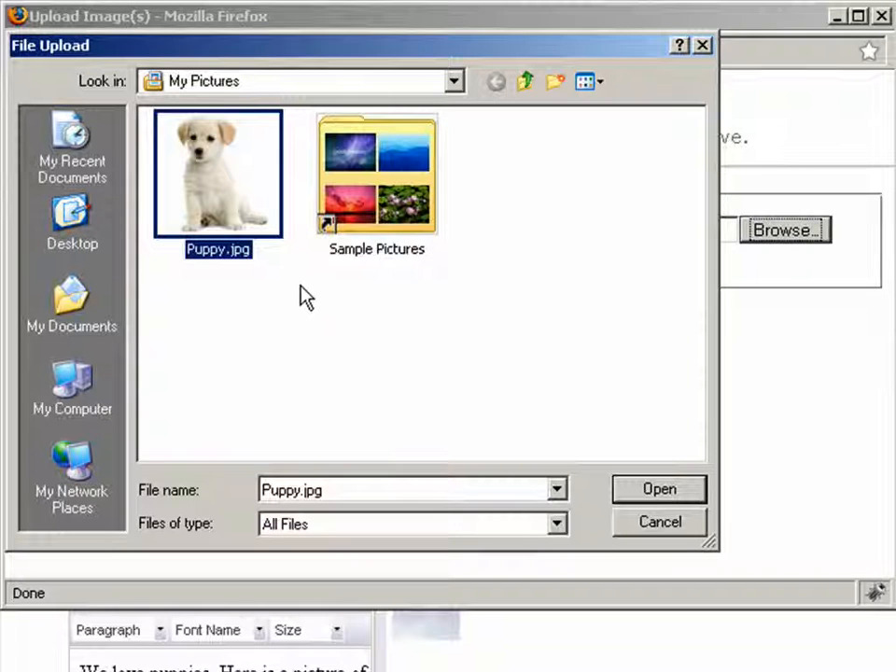
click(658, 489)
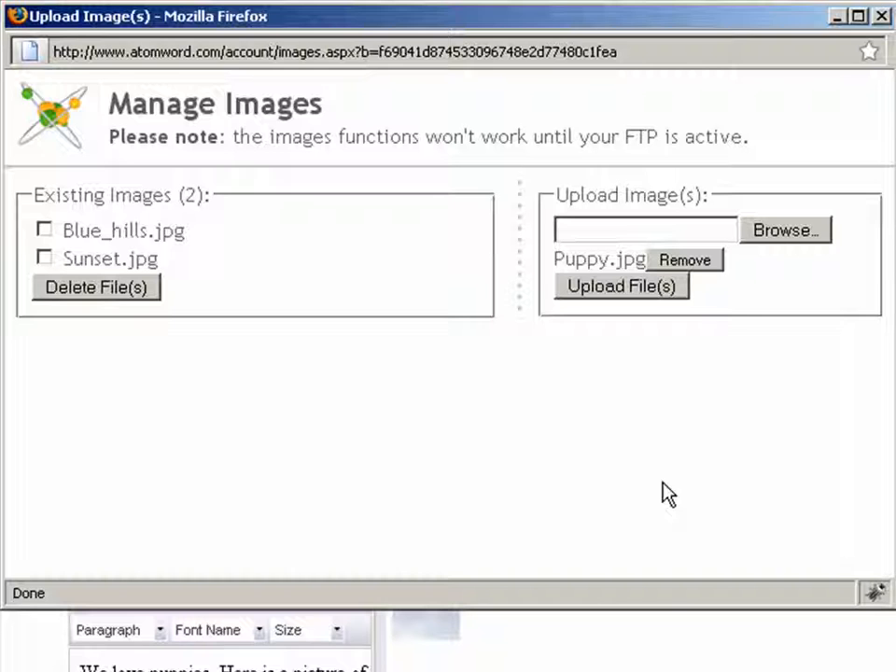
mouse_move(829, 260)
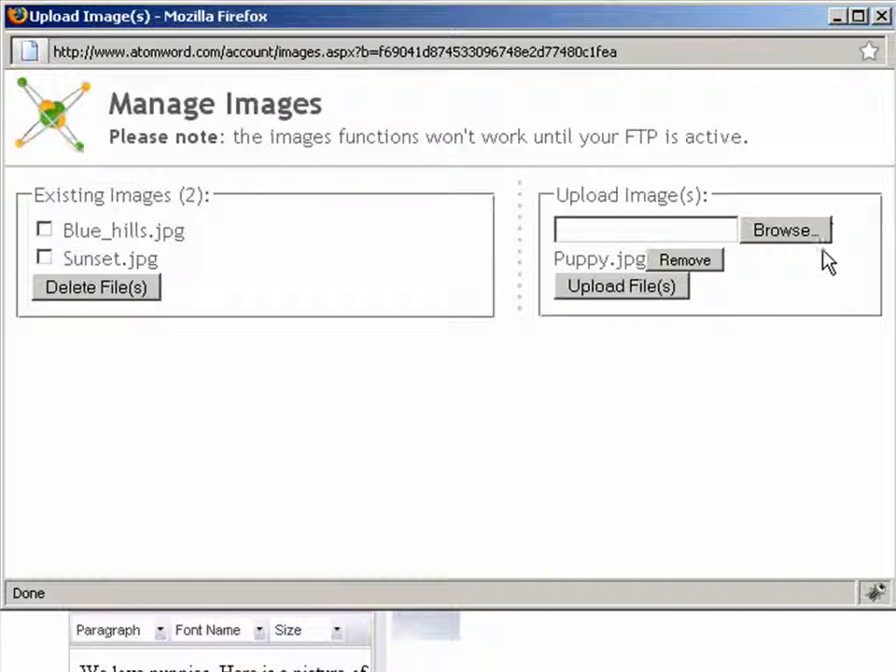
mouse_move(764, 257)
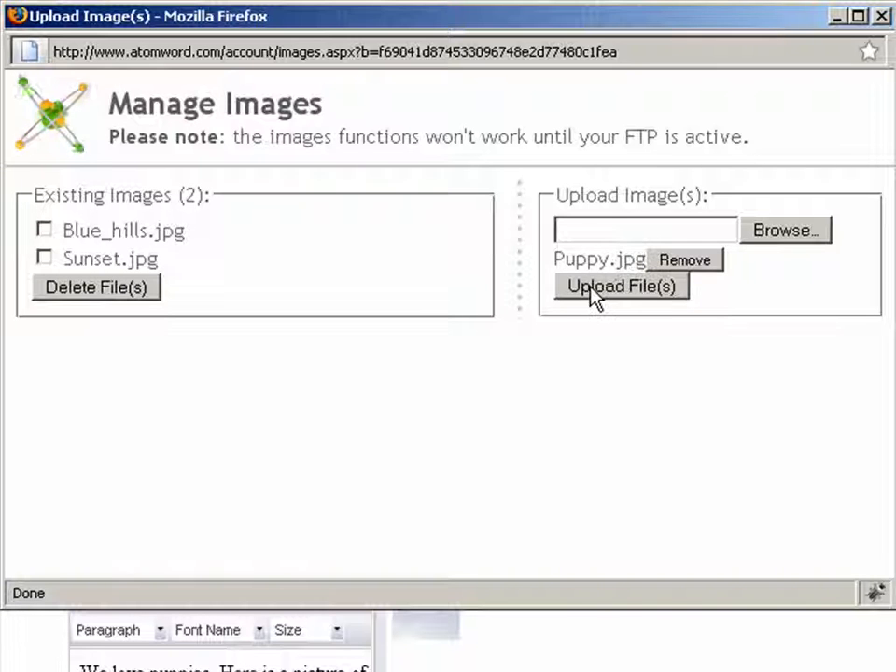
Upload Puppy.jpg so it joins Blue_hills.jpg and Sunset.jpg in the image library
click(622, 288)
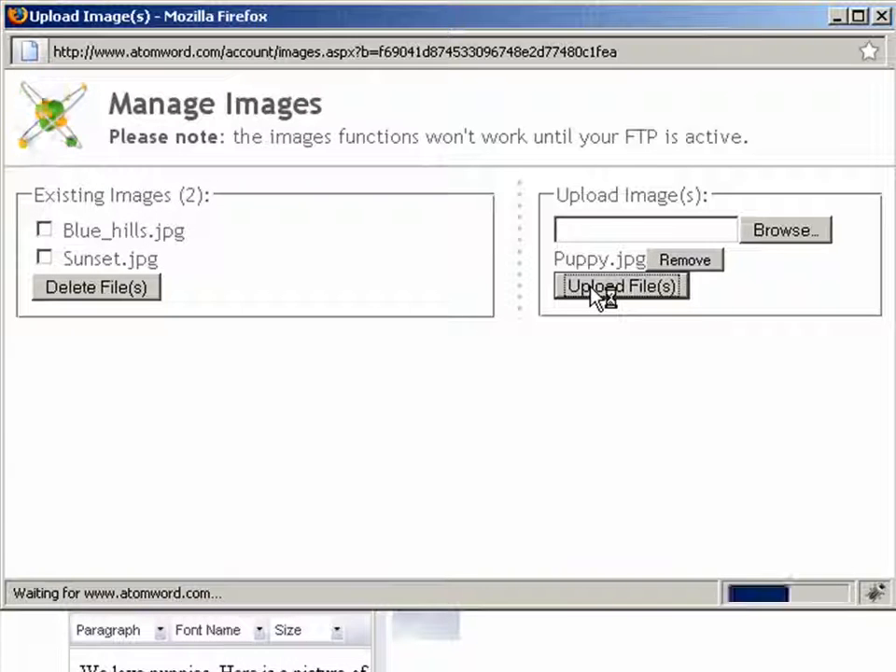
click(620, 285)
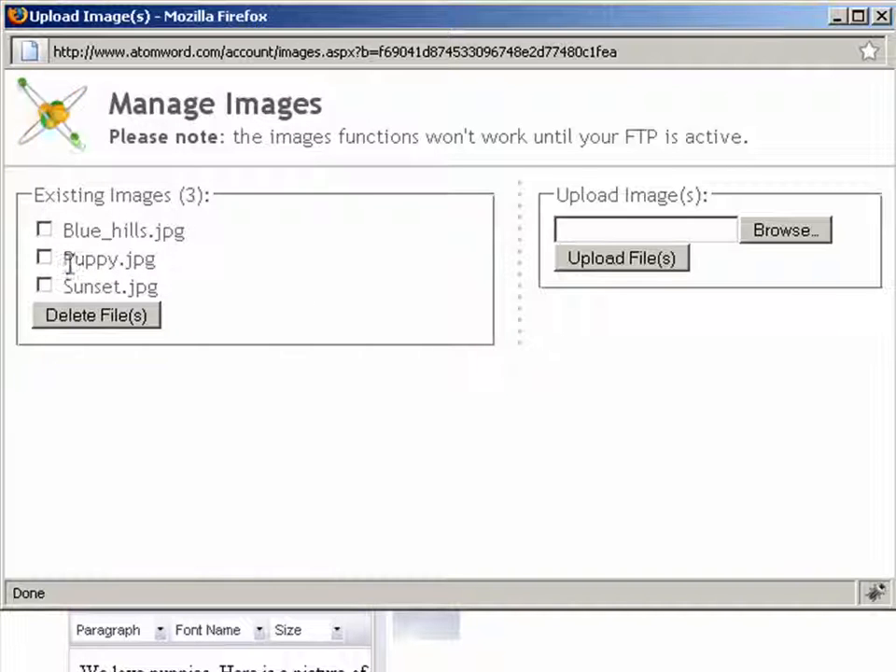
mouse_move(844, 94)
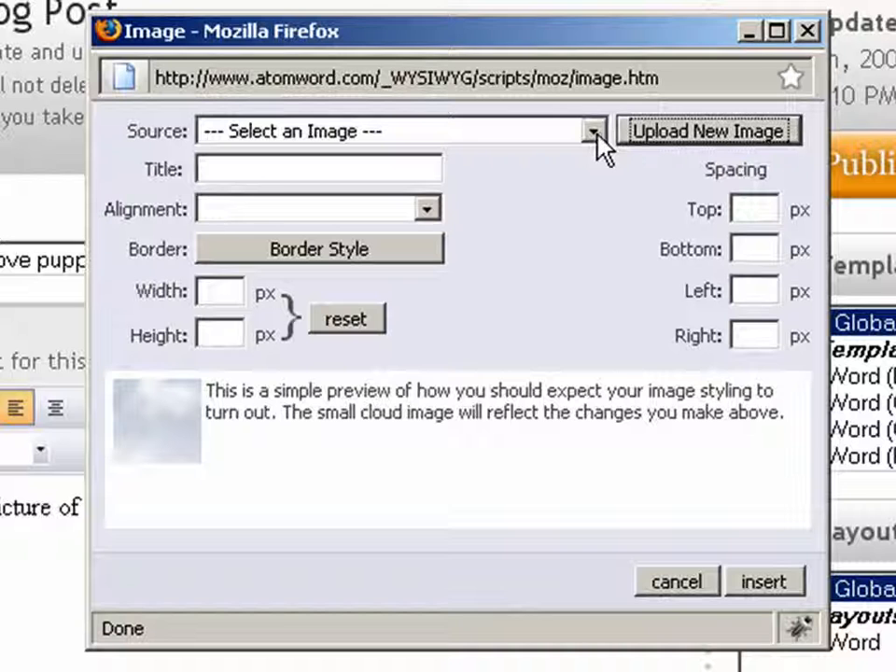
Choose Puppy.jpg as the image source and set its alignment to right
click(594, 131)
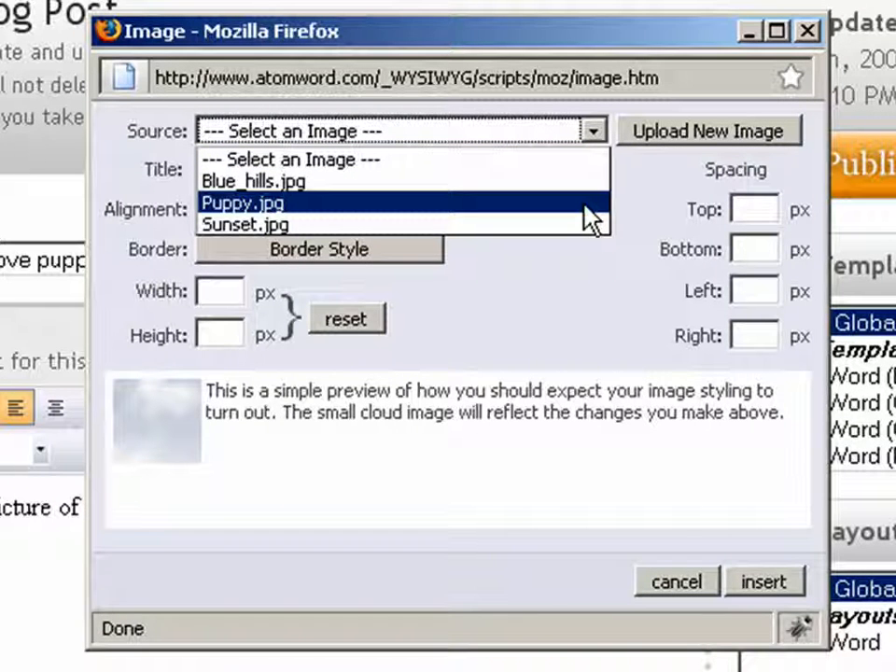
click(243, 201)
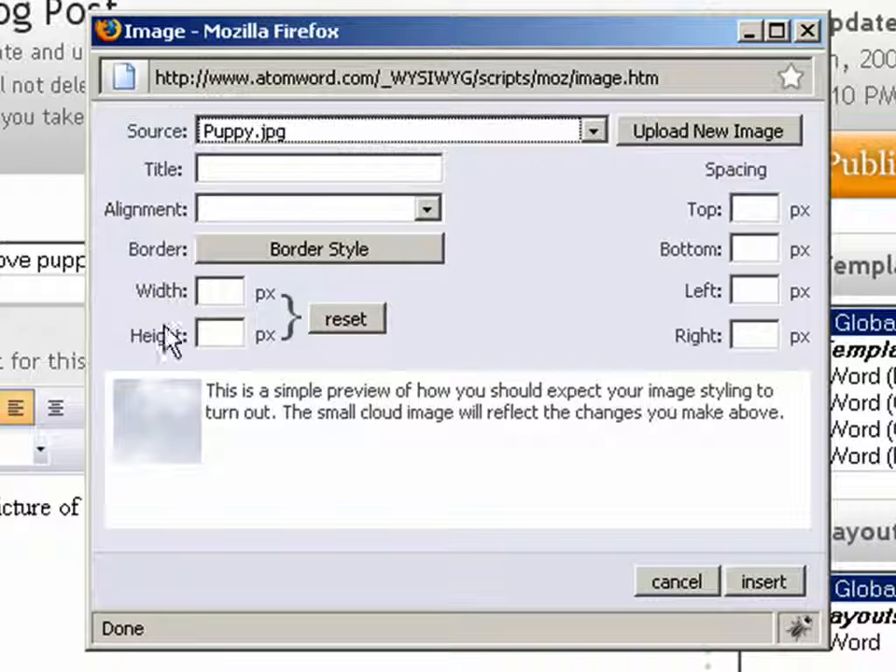
mouse_move(183, 202)
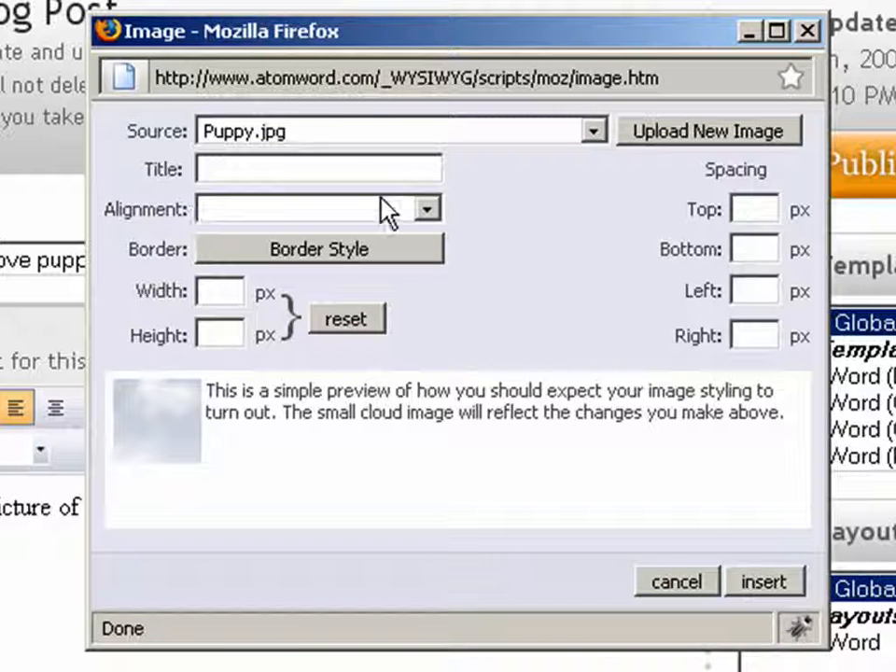
click(426, 209)
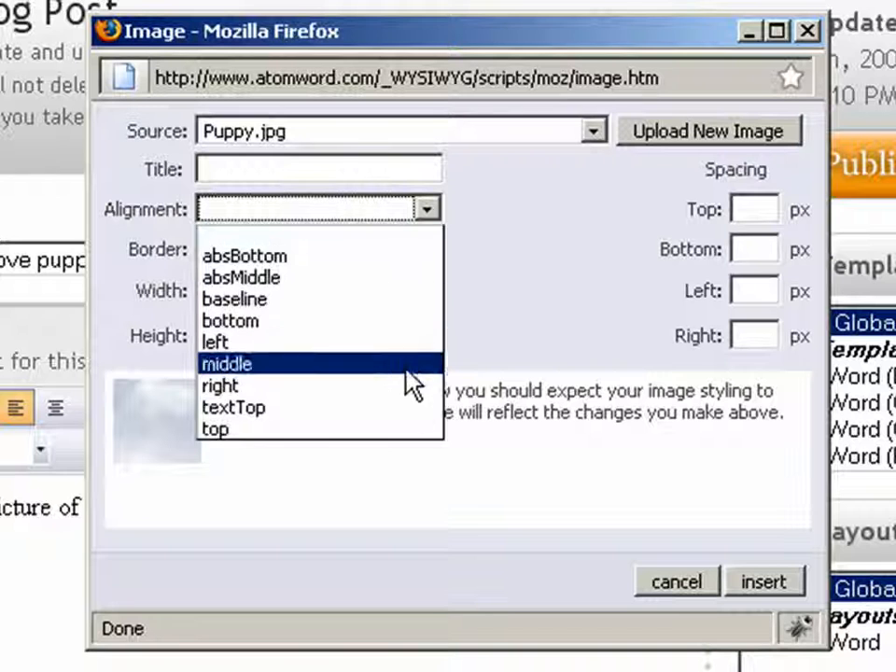
mouse_move(410, 433)
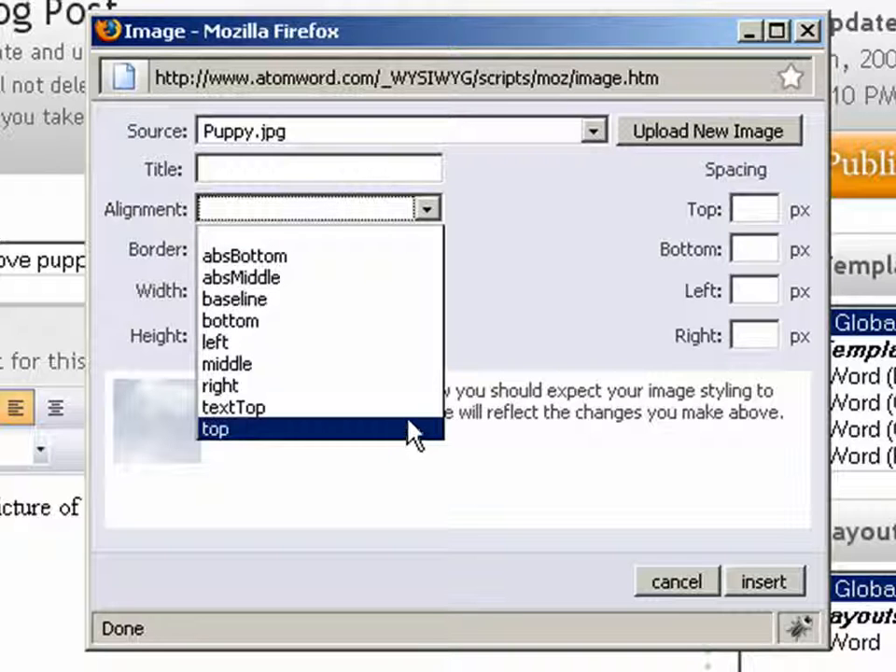
mouse_move(415, 385)
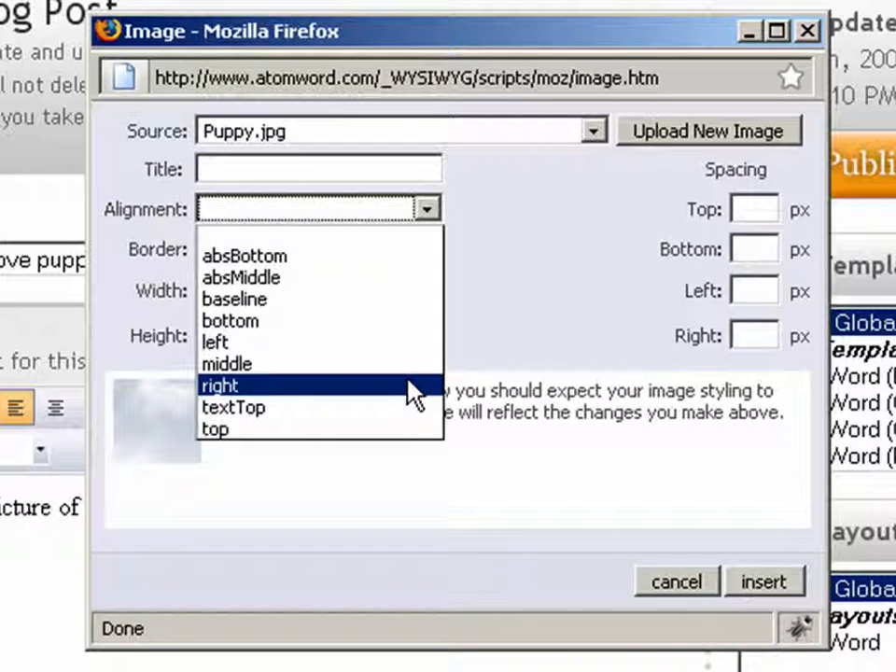
click(216, 384)
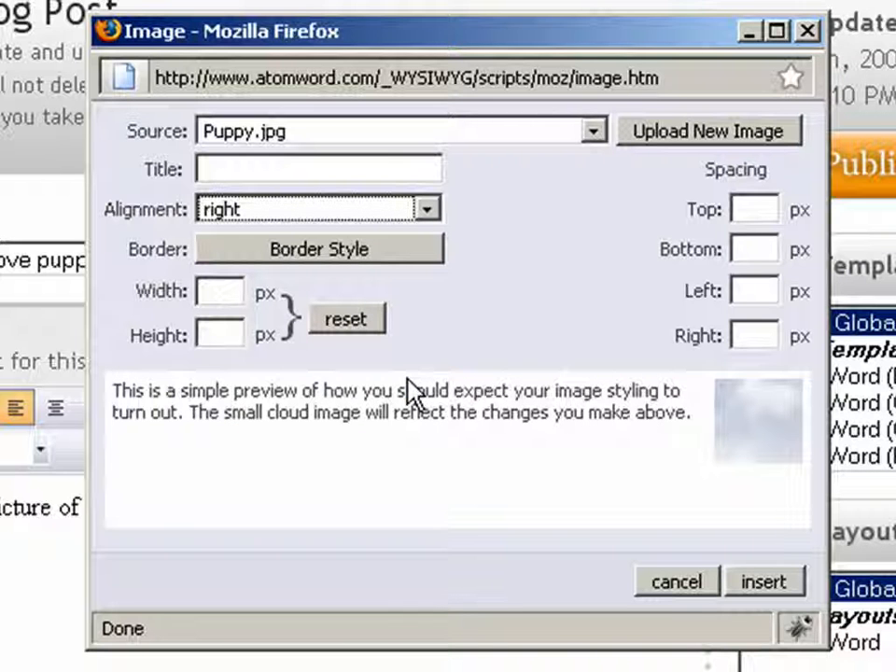
mouse_move(495, 458)
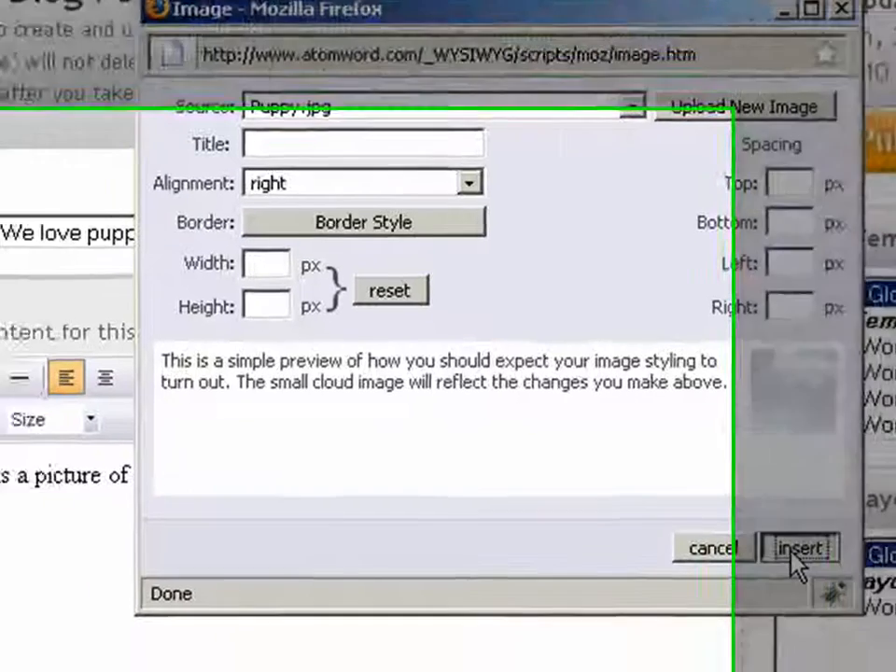
Insert the puppy picture into the post and save it with Update
click(801, 549)
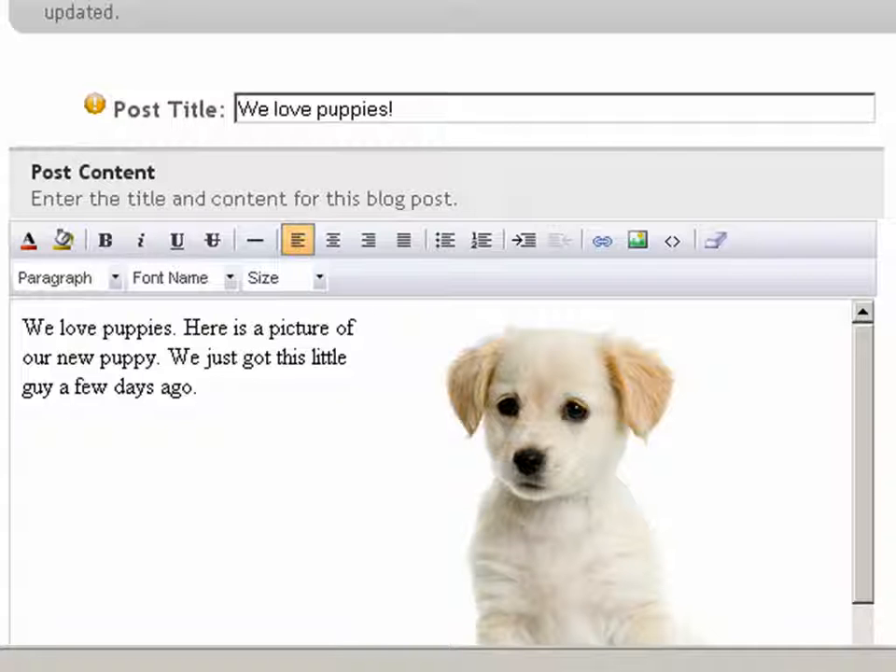
scroll(down, 3)
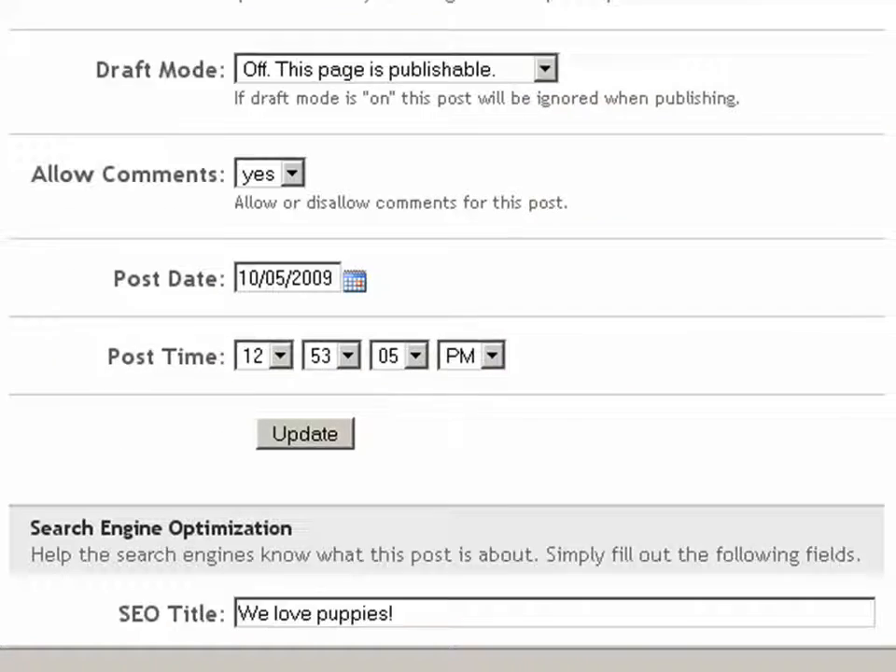
scroll(down, 3)
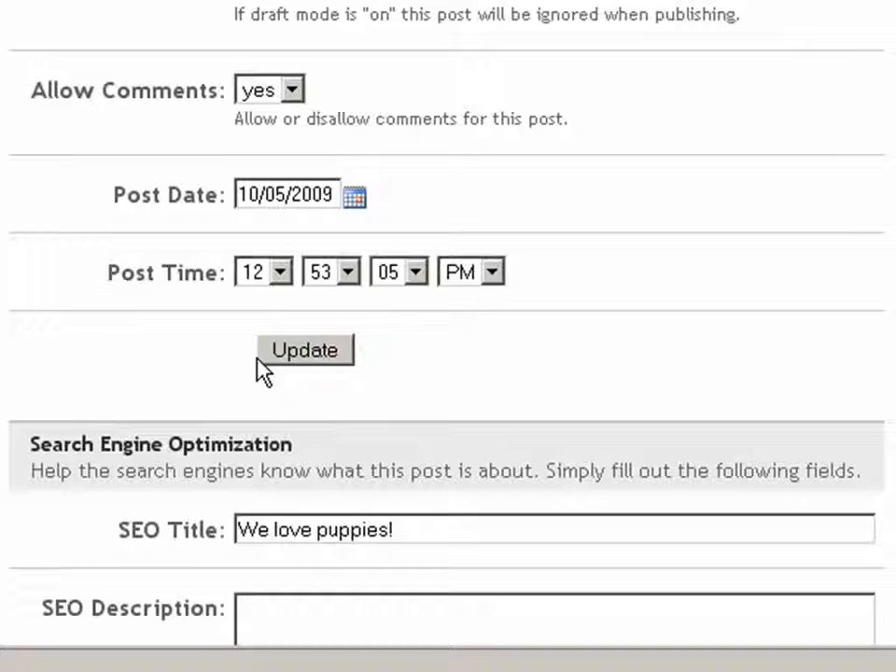
click(304, 349)
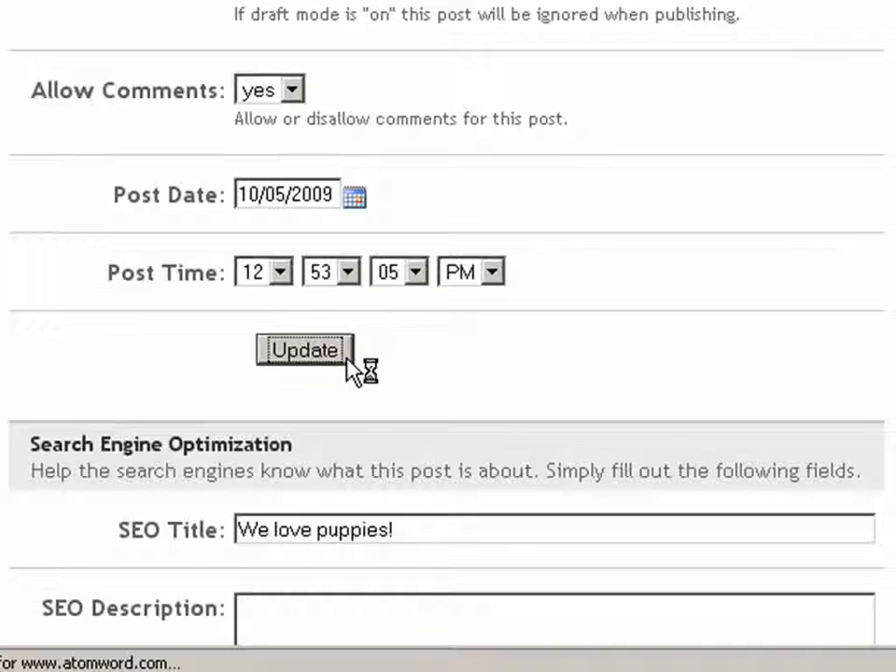
click(304, 349)
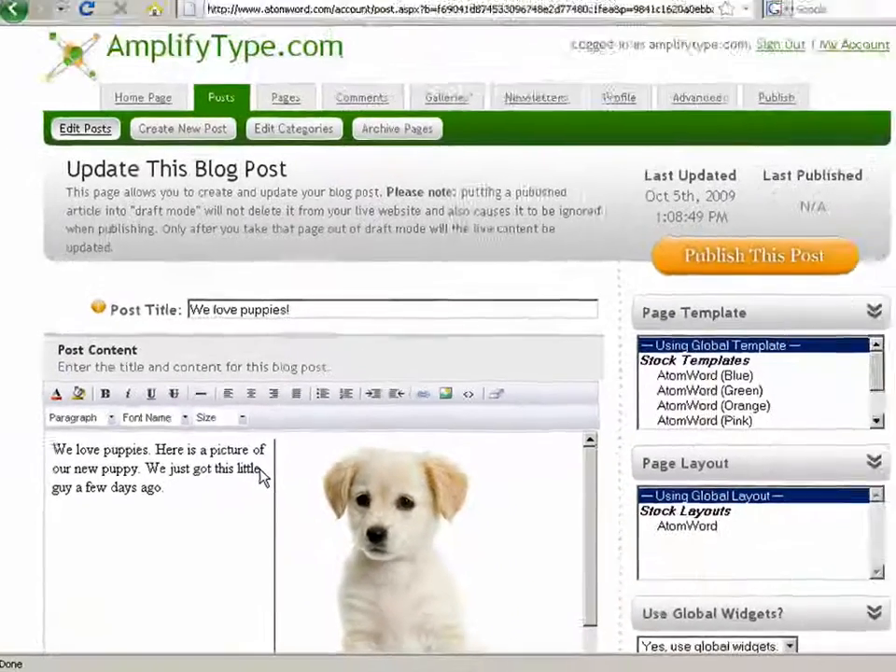